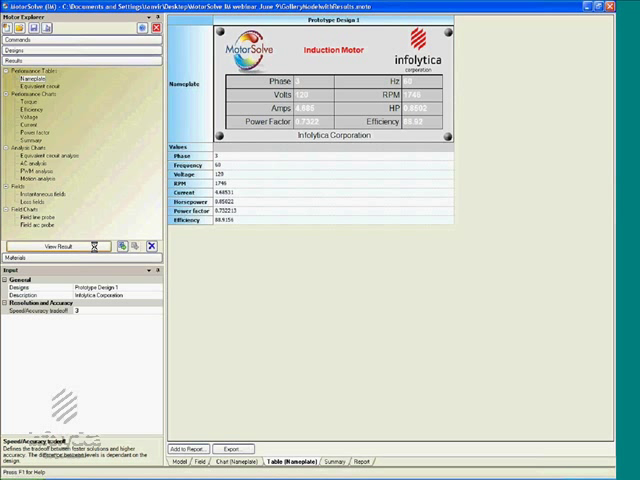
mouse_move(44, 177)
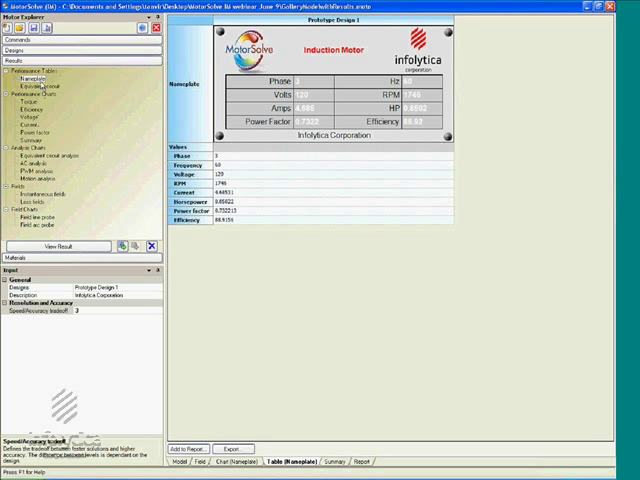
mouse_move(40, 78)
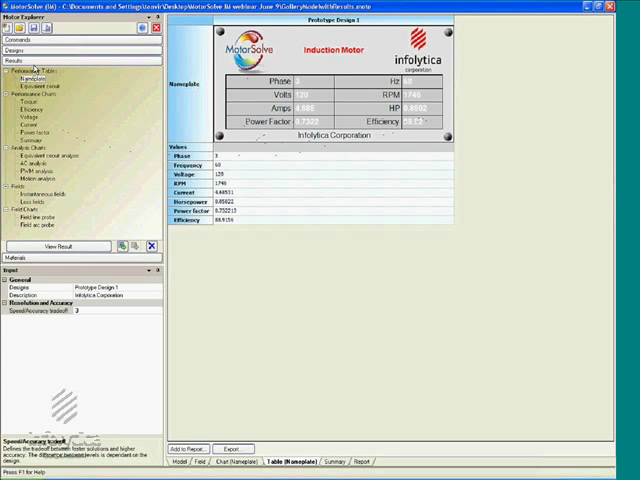
mouse_move(18, 99)
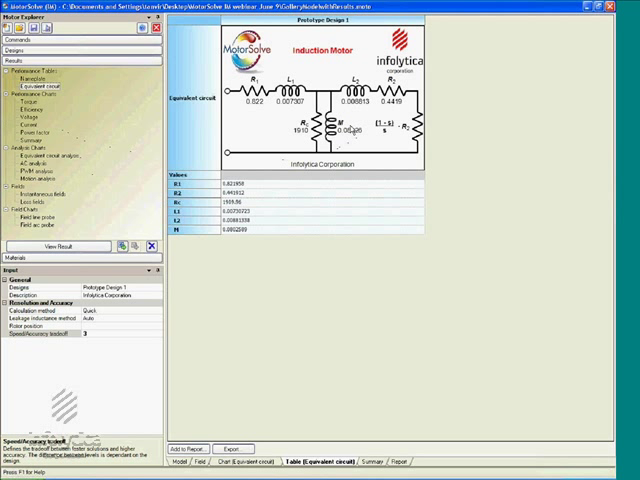
mouse_move(338, 143)
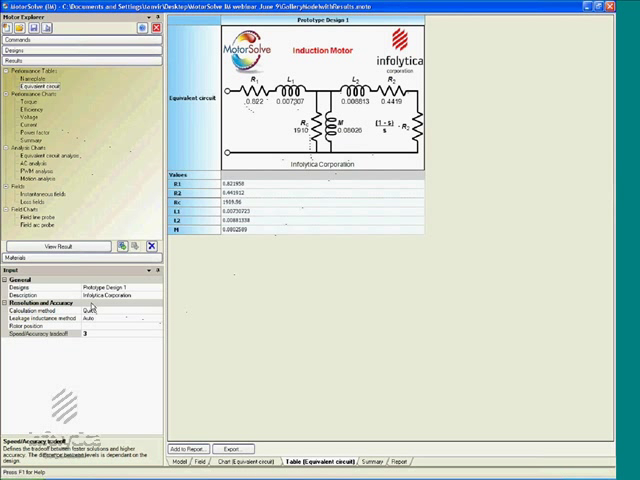
mouse_move(120, 312)
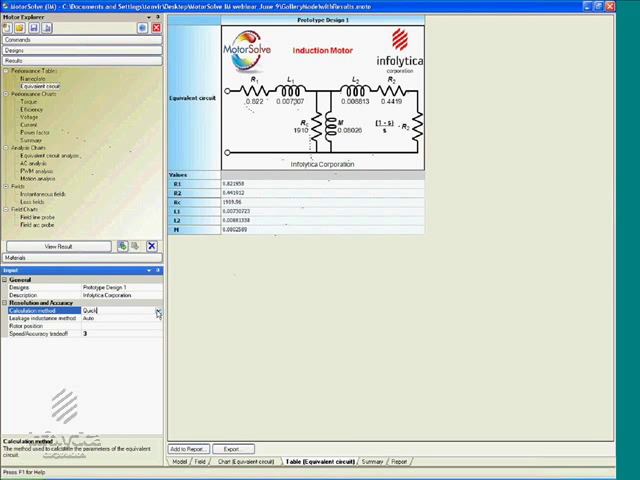
Change the equivalent circuit calculation method to Classic, revealing the locked-rotor voltage factor.
left_click(157, 310)
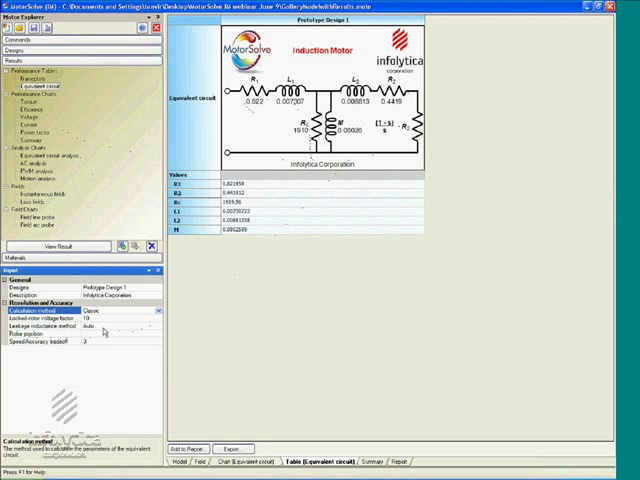
mouse_move(135, 321)
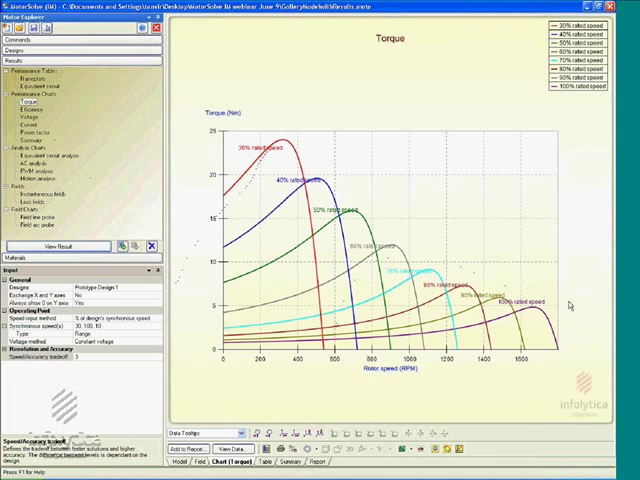
mouse_move(565, 305)
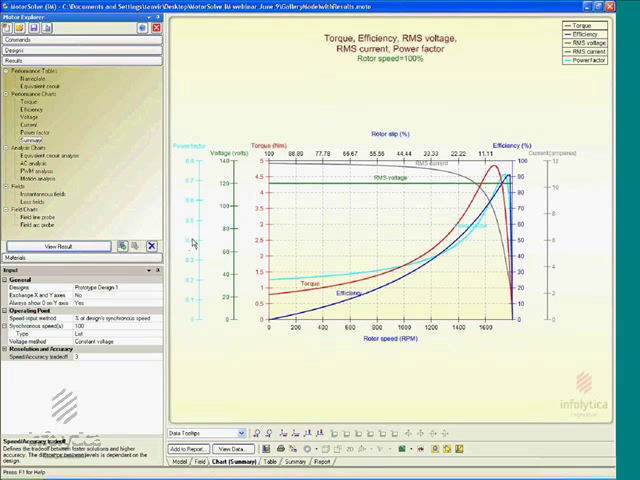
mouse_move(213, 242)
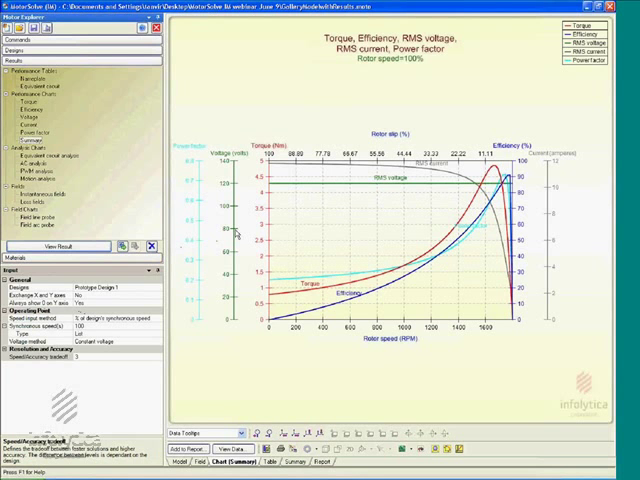
mouse_move(443, 196)
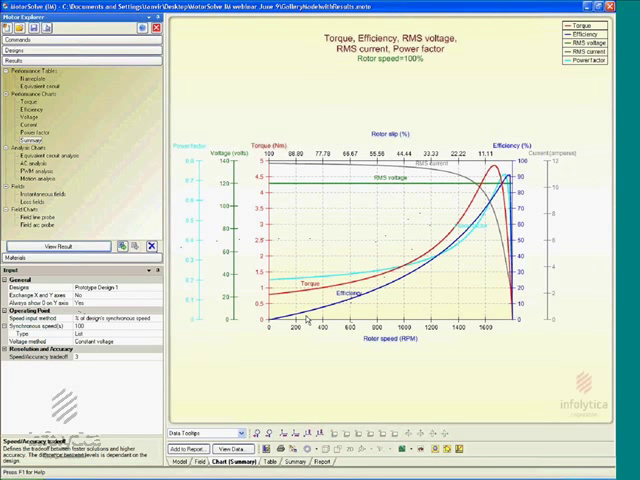
mouse_move(480, 255)
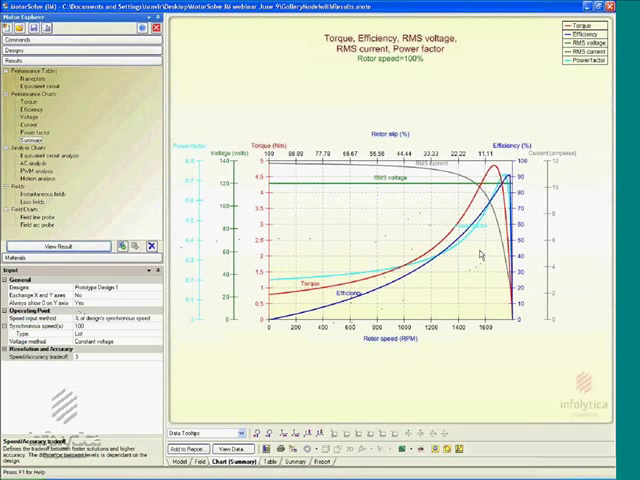
mouse_move(248, 190)
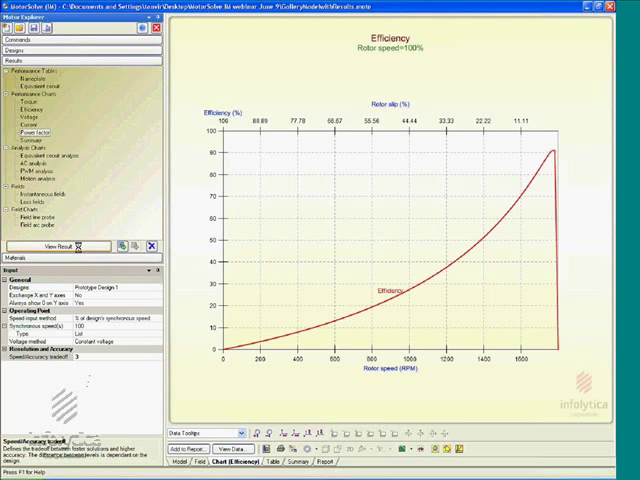
Display the standalone power factor versus rotor speed chart at 100% rated speed.
left_click(44, 129)
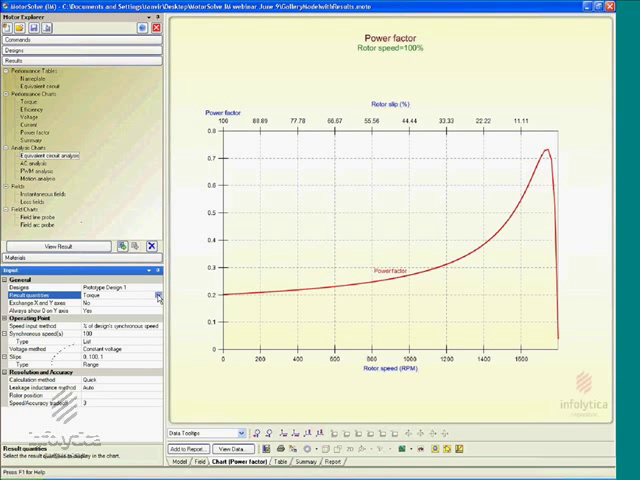
Open the Result quantities list for equivalent circuit analysis, currently Torque over slip 0–100.
left_click(156, 295)
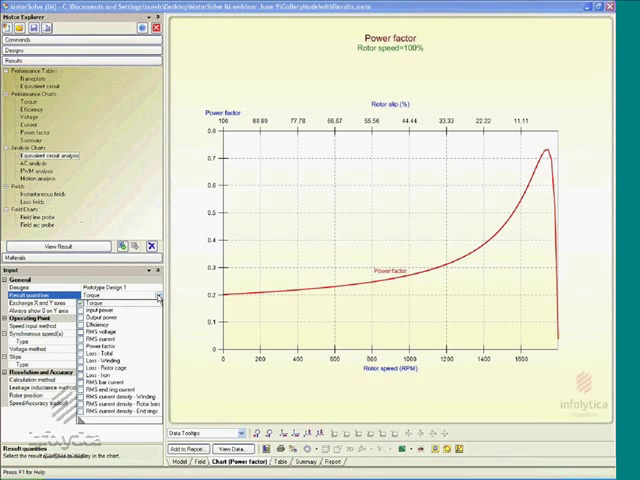